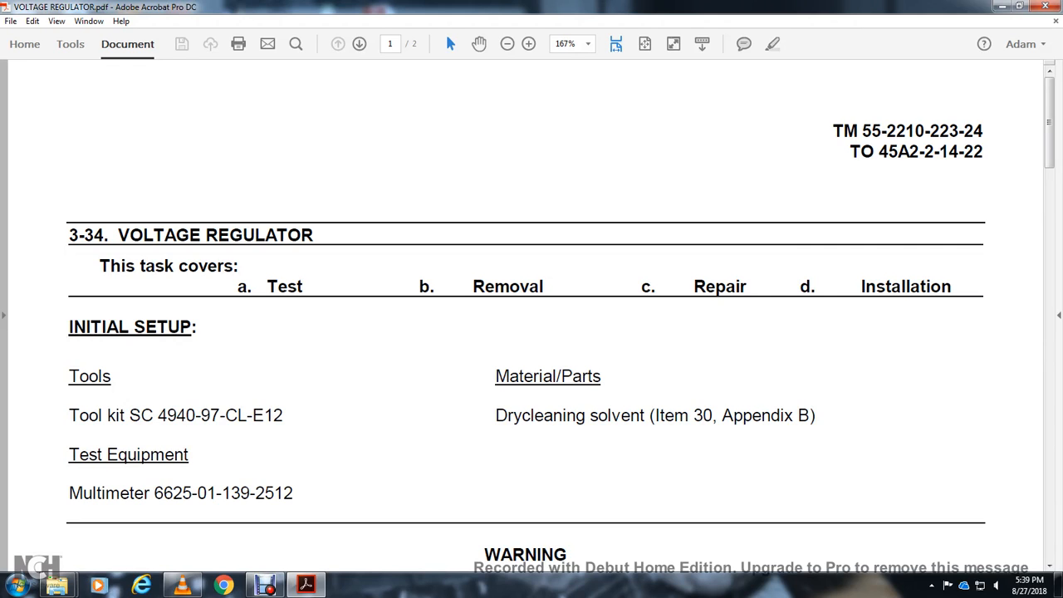
scroll("down", 3)
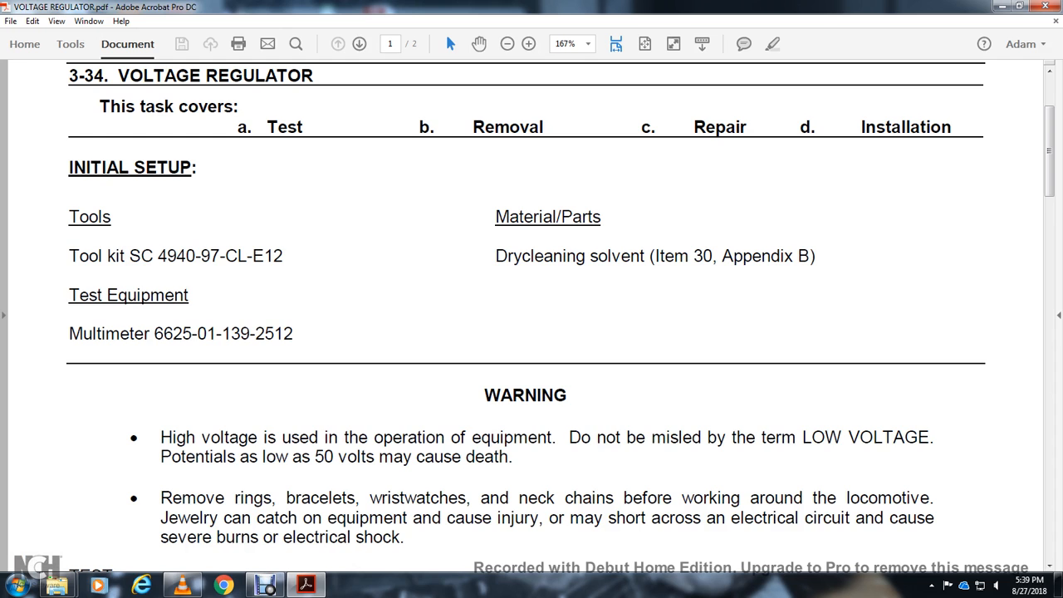
scroll("down", 3)
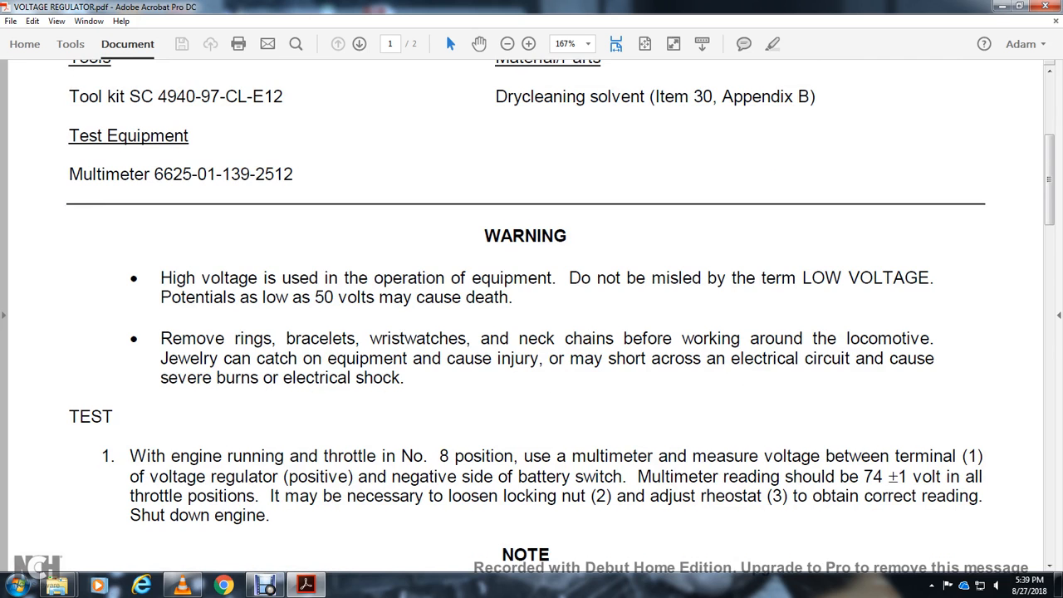
scroll("down", 3)
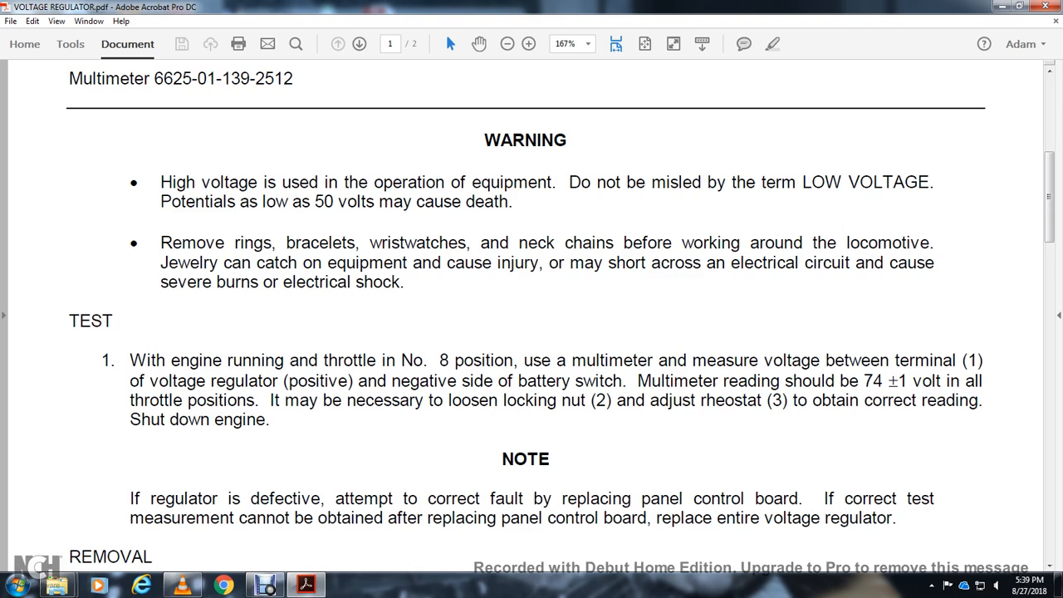
scroll("down", 3)
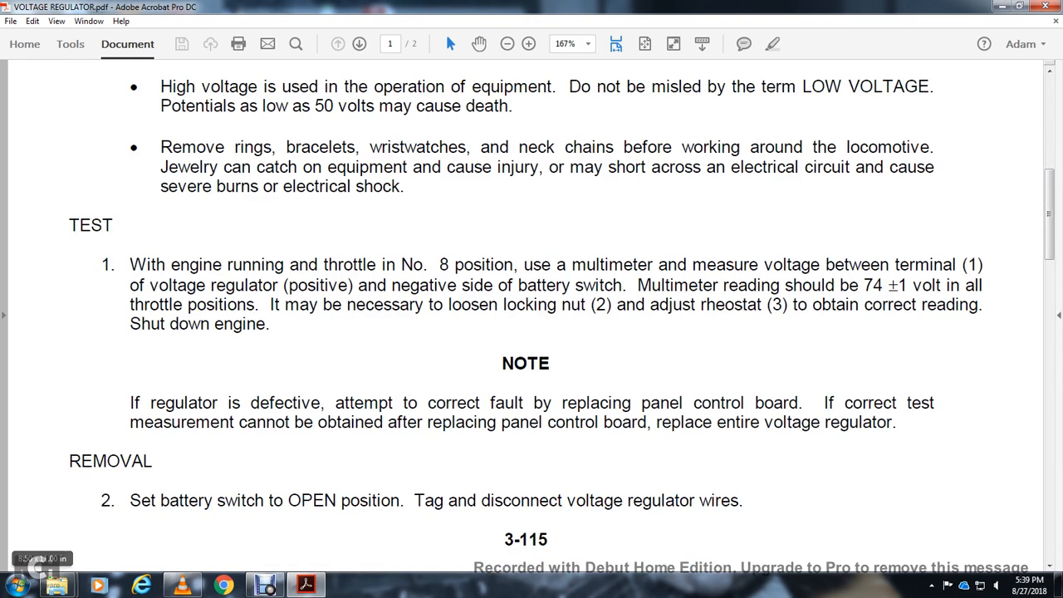
scroll("down", 3)
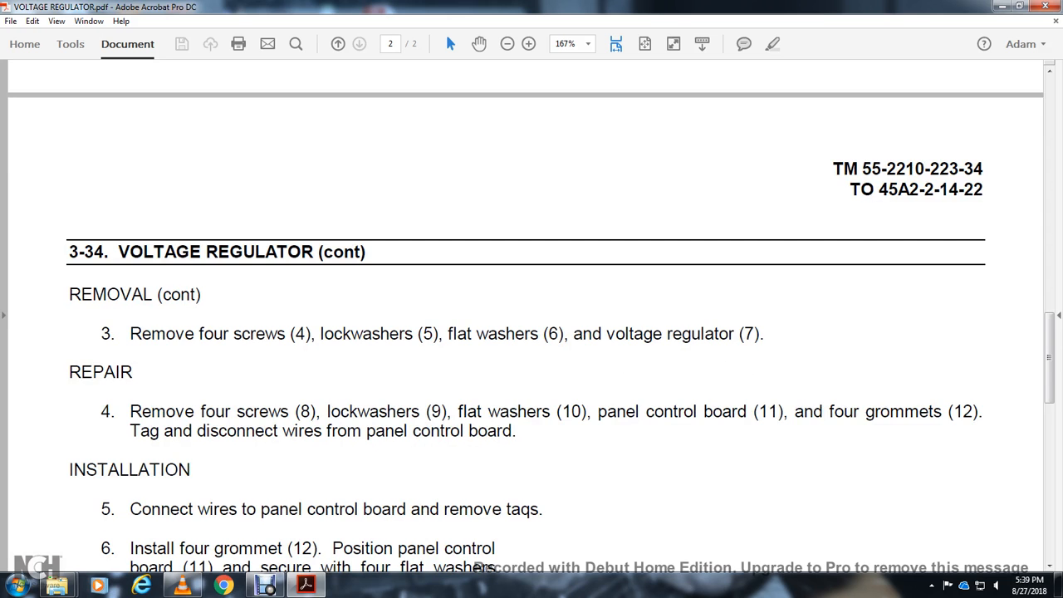
scroll("down", 3)
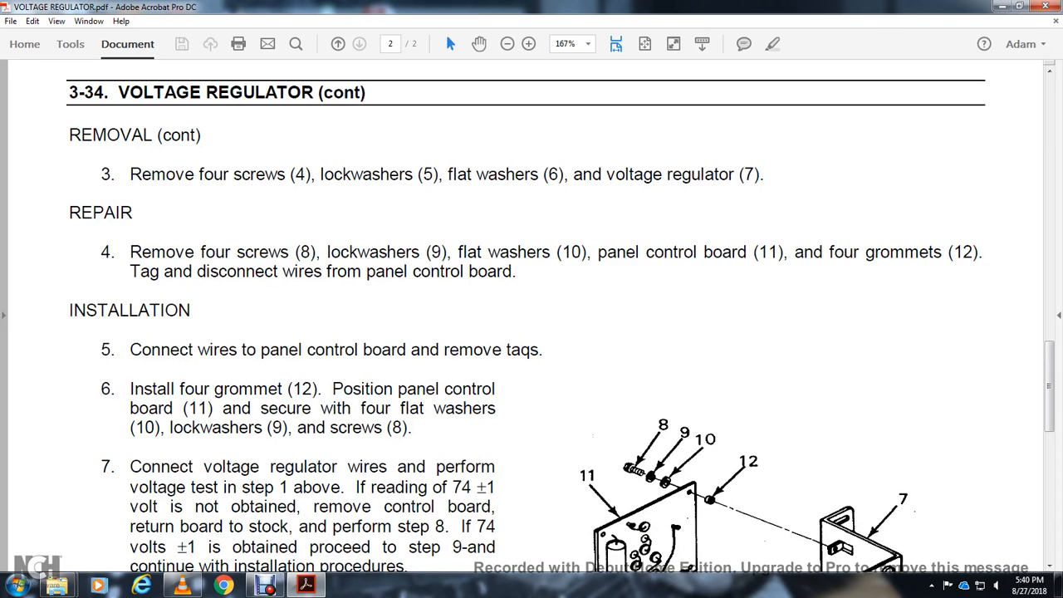
scroll("down", 3)
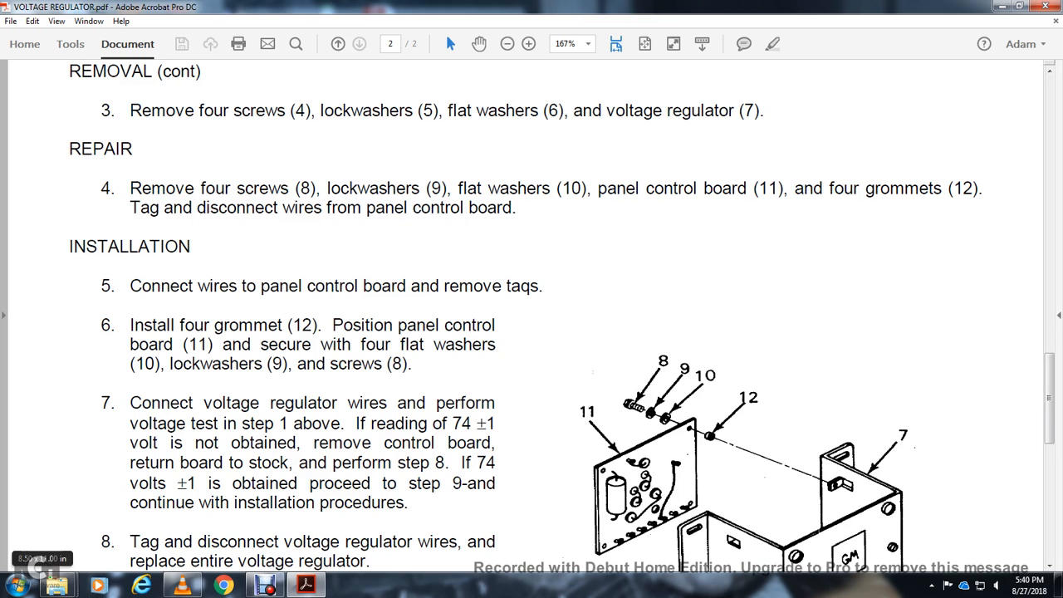
scroll("down", 3)
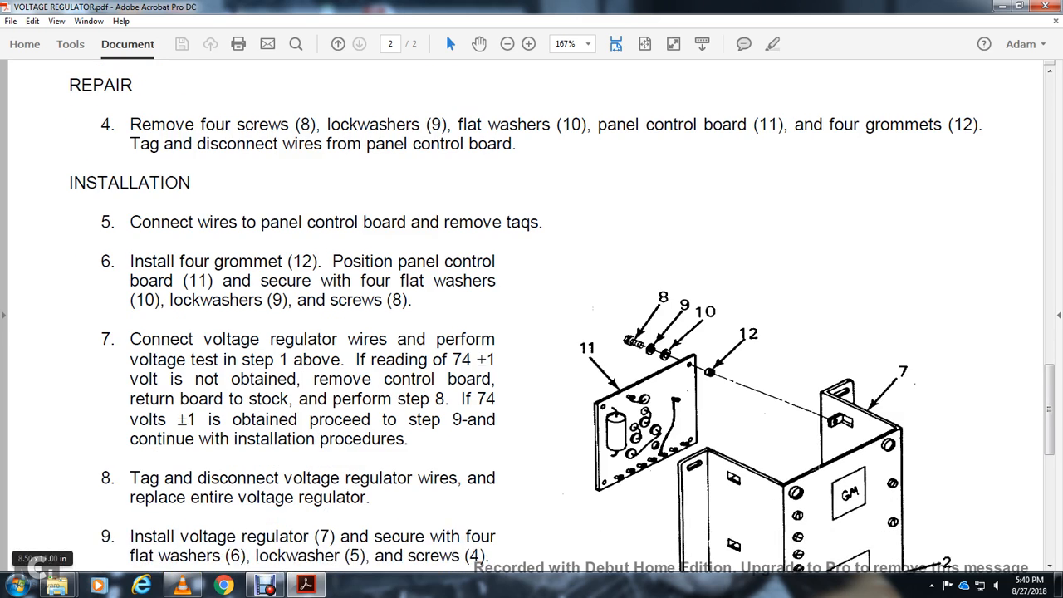
scroll("down", 3)
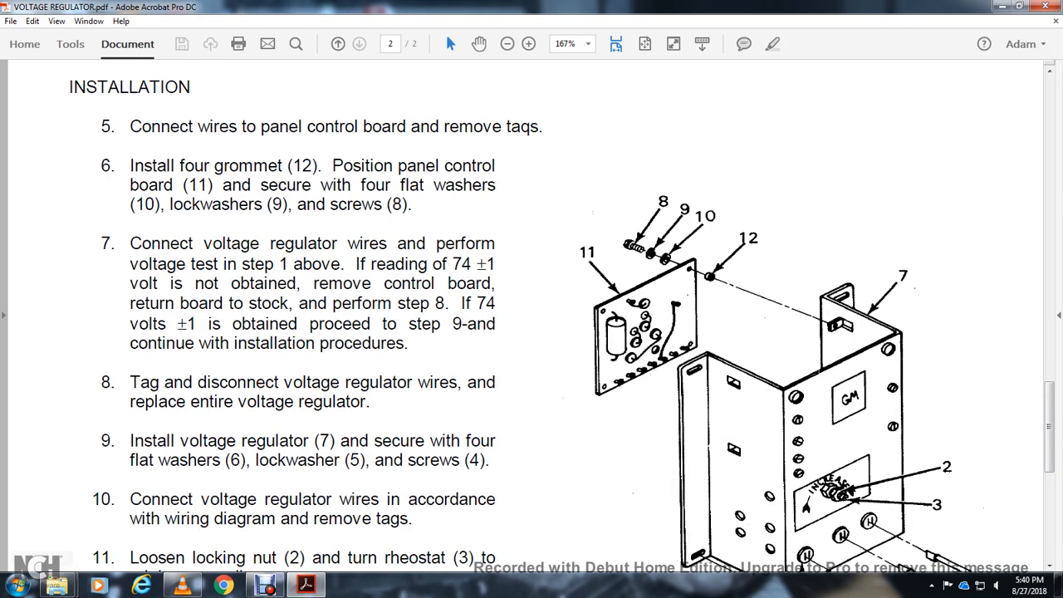
scroll("down", 3)
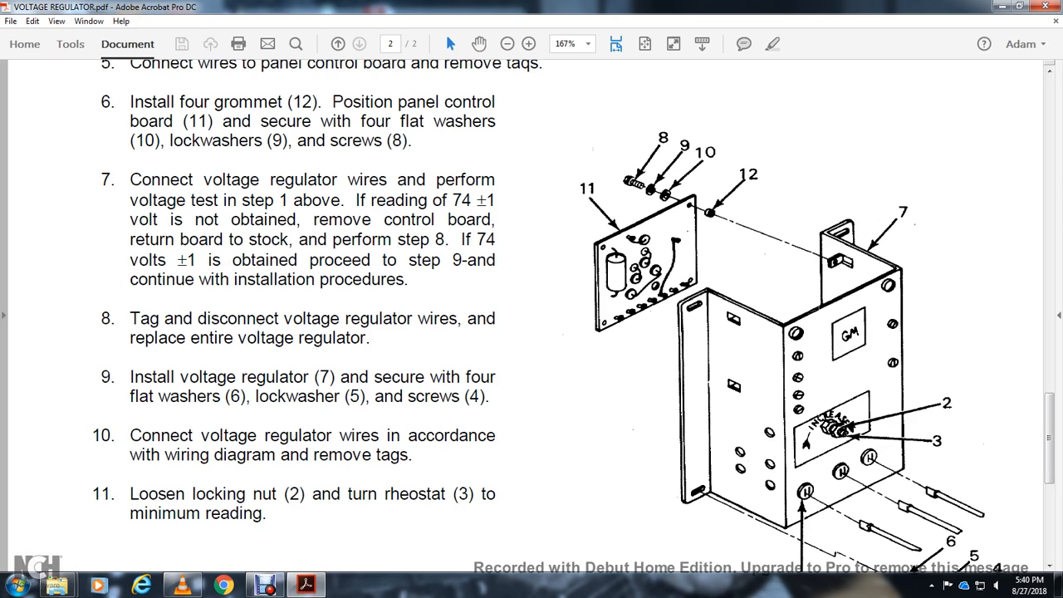
scroll("down", 3)
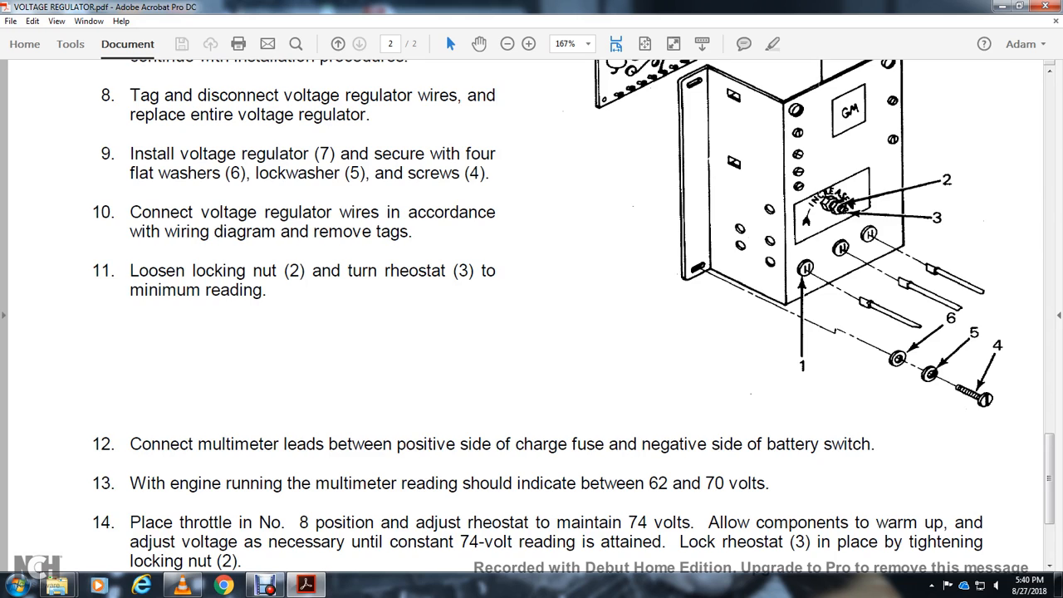
scroll("down", 3)
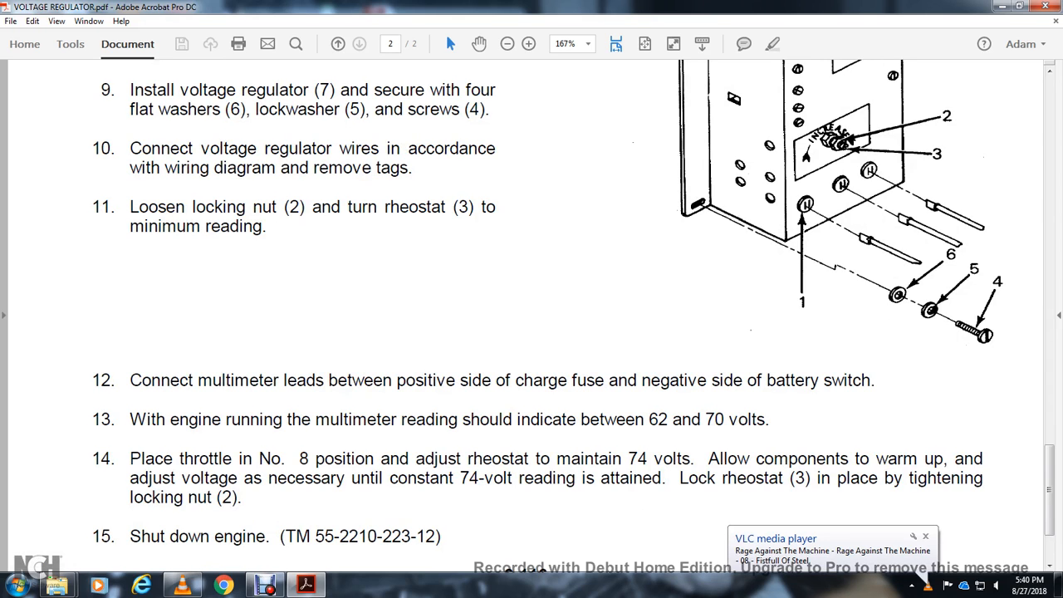
scroll("down", 3)
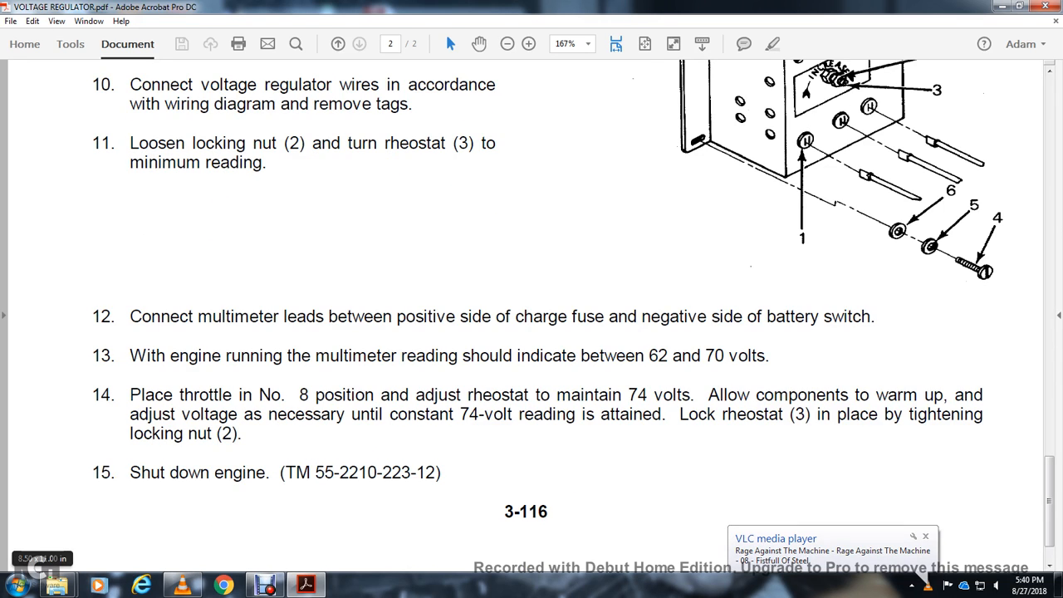